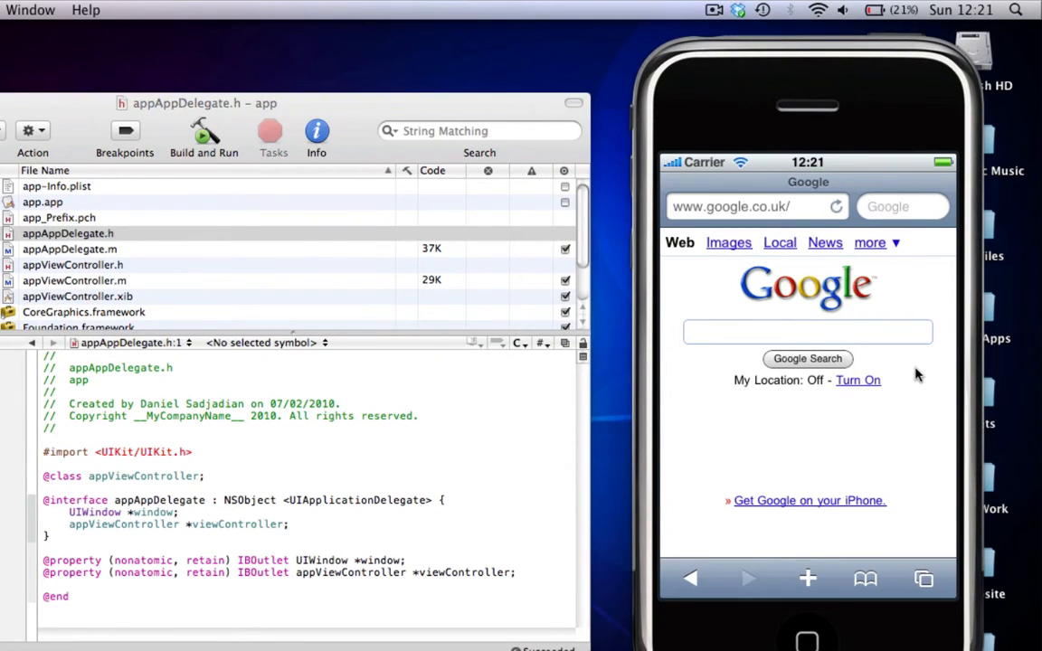
mouse_move(657, 170)
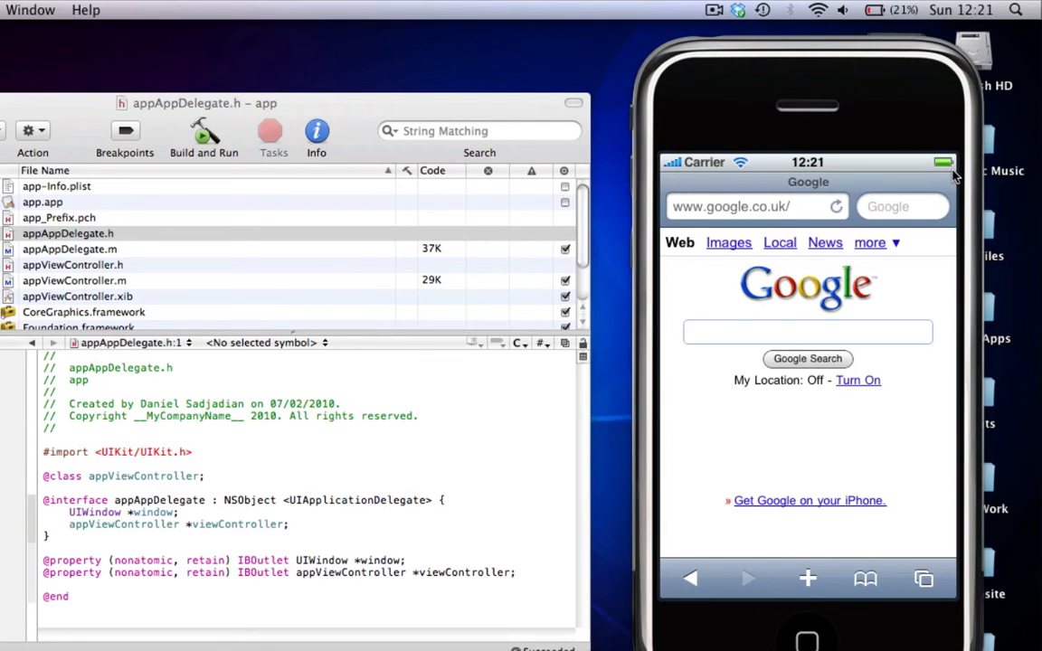
mouse_move(849, 177)
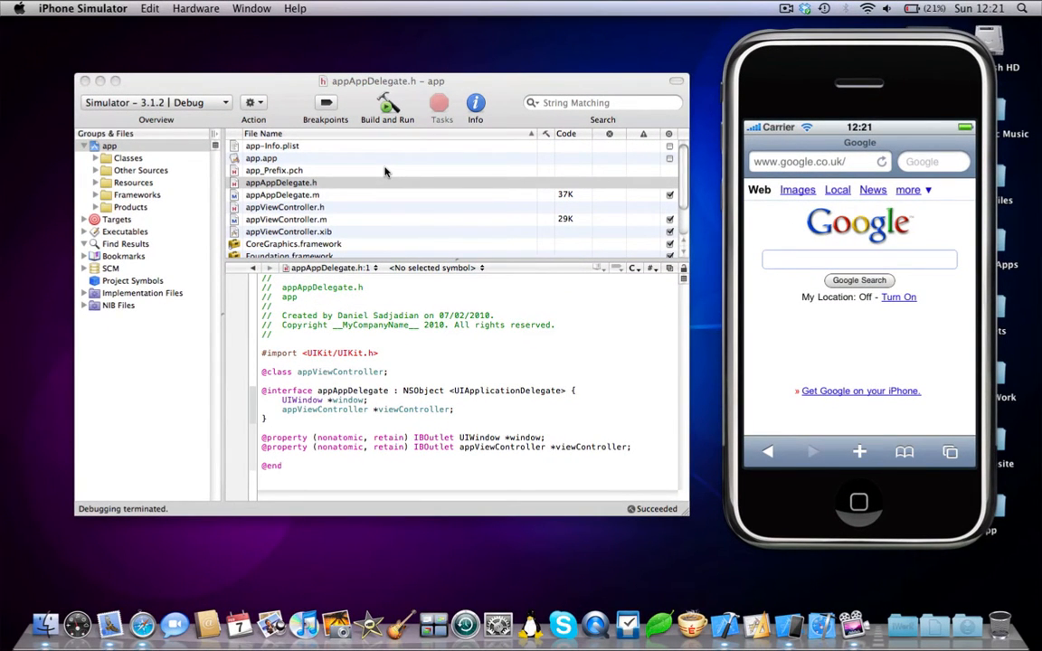
Step: Bring up the project and open app-Info.plist from the Resources group
click(282, 180)
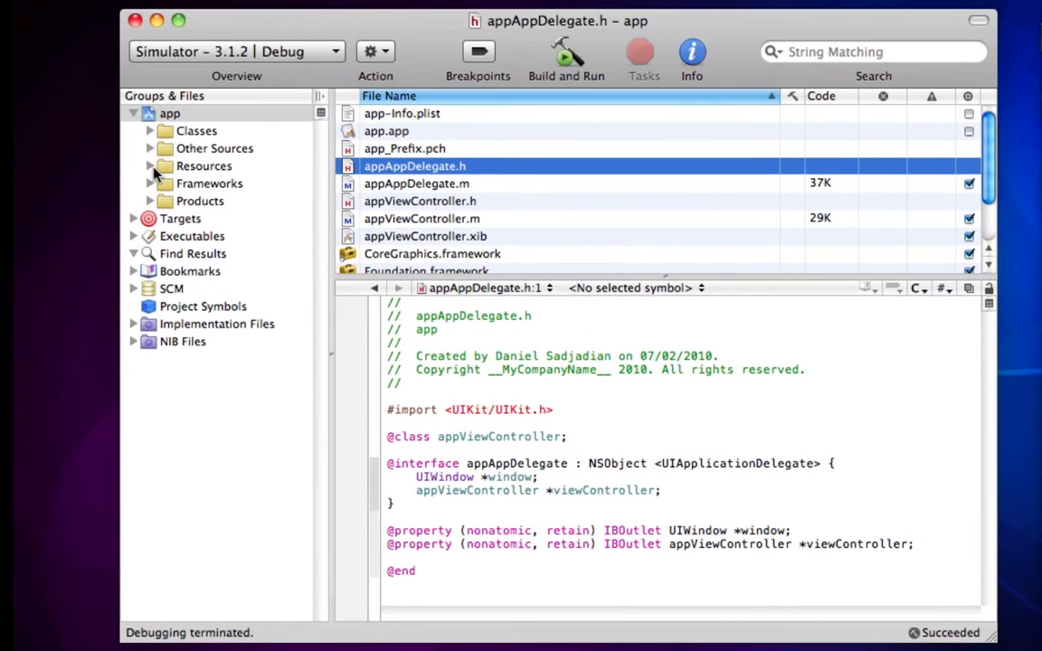
click(150, 166)
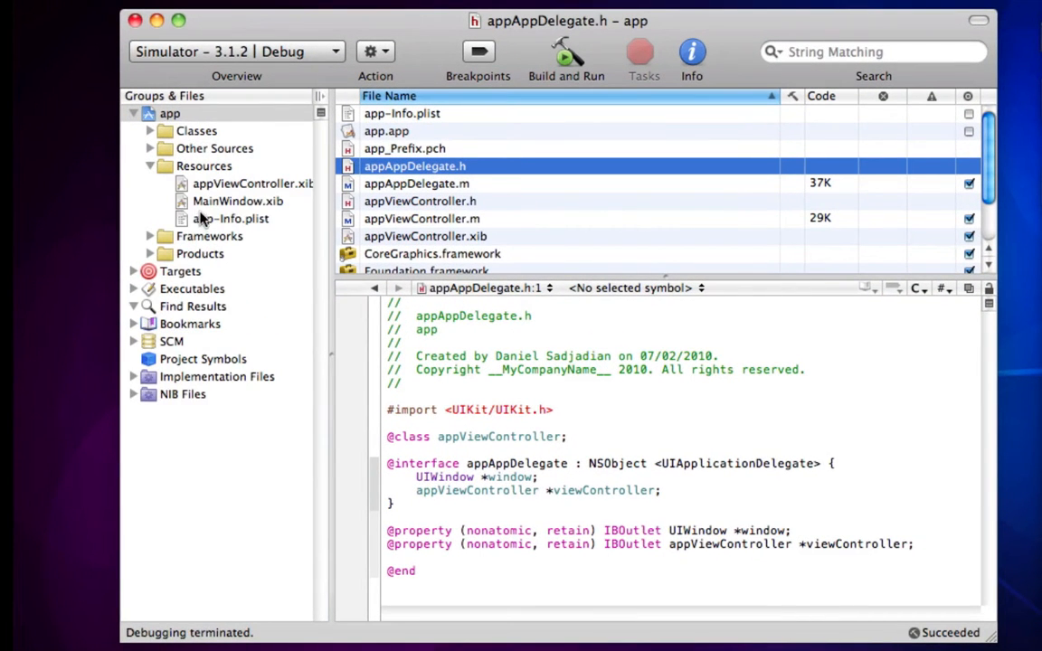
click(232, 219)
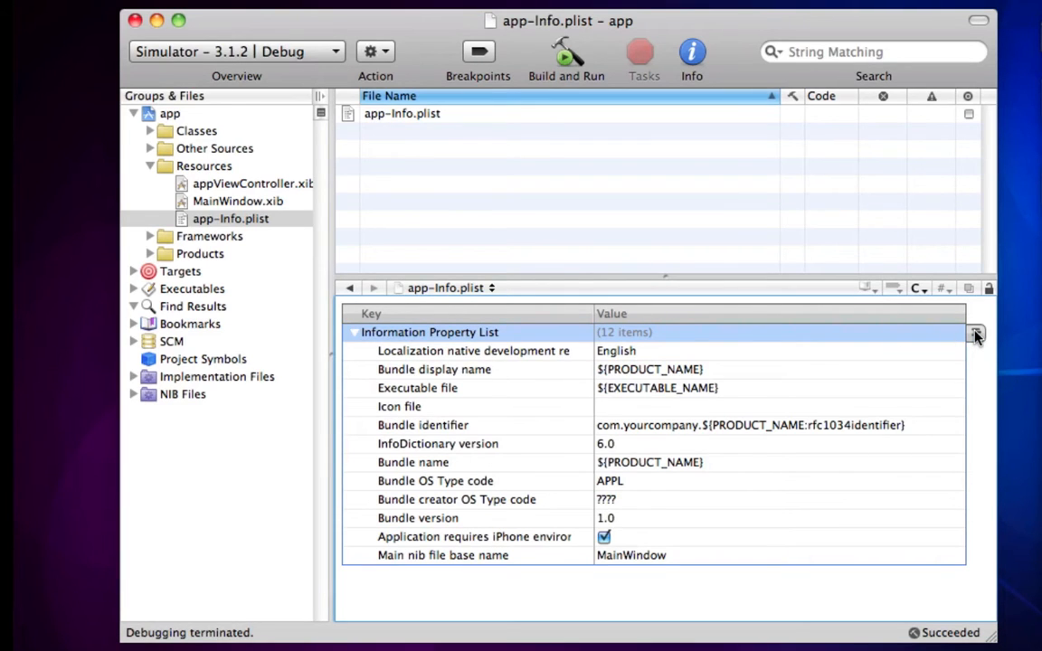
Step: Add a 'Status bar is initially hidden' key to the property list and tick it on
click(975, 333)
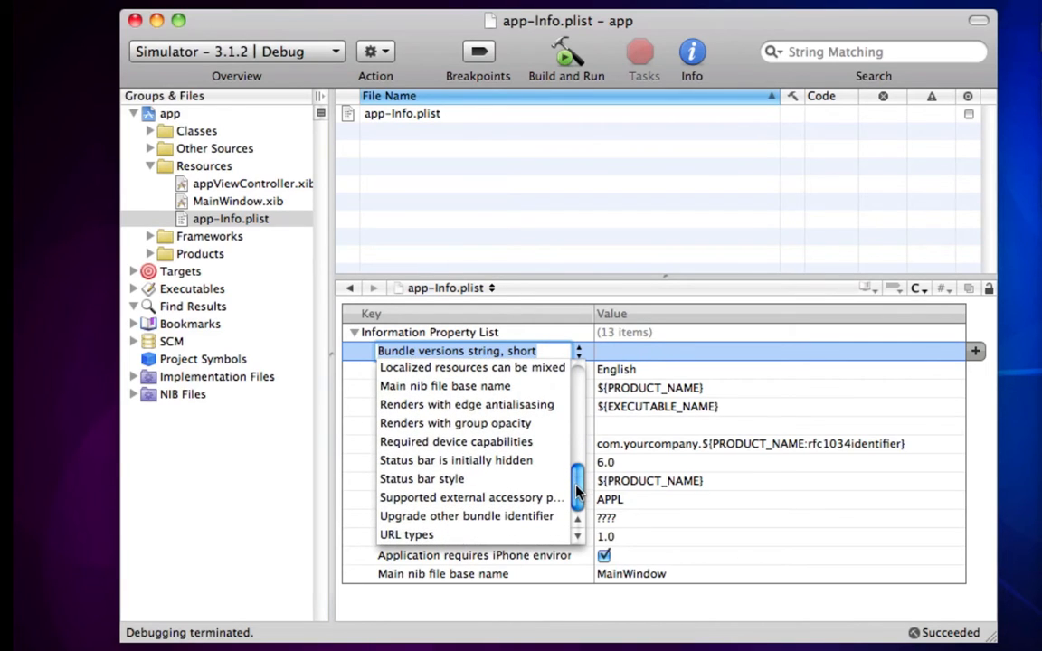
mouse_move(496, 469)
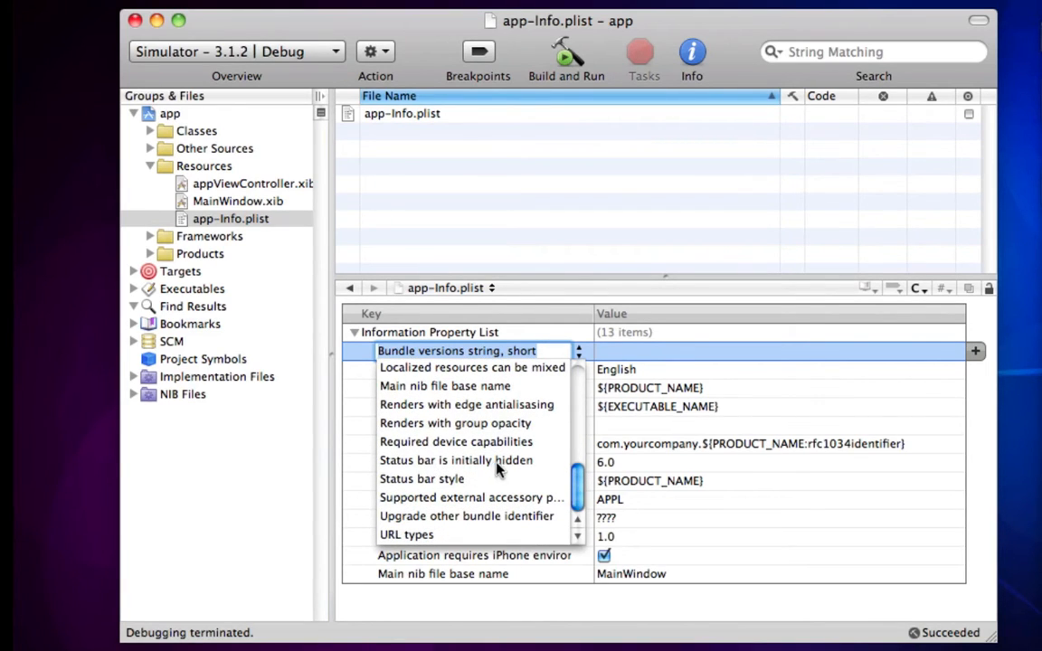
click(456, 461)
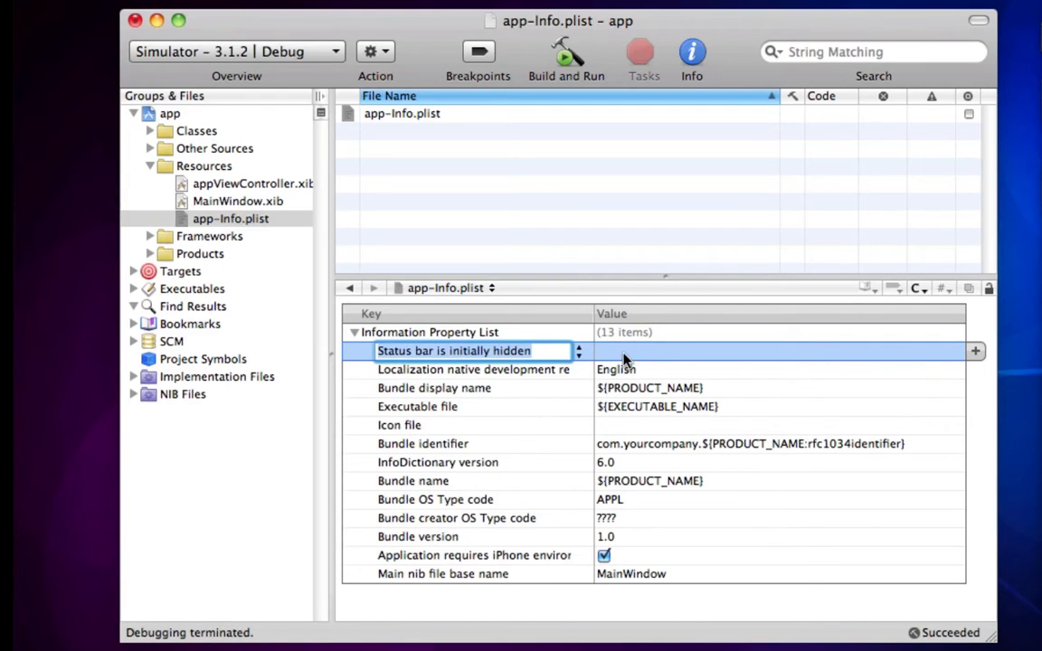
click(604, 351)
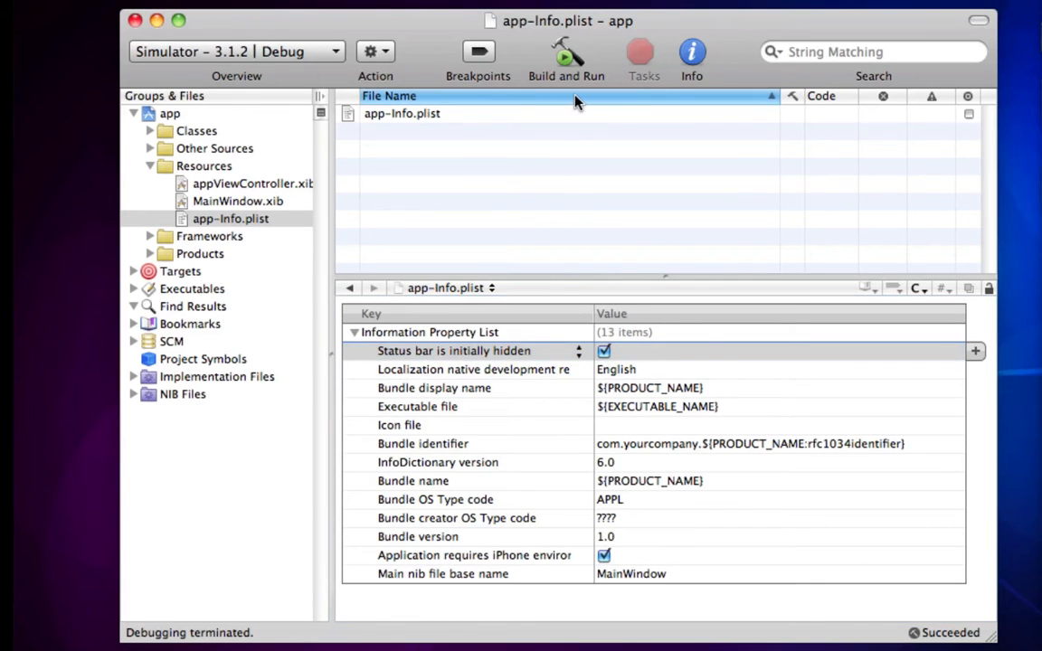
Step: Build and run the app so the simulator shows 'SUPERTECNOBOFF SDK Tips!' with no status bar
click(566, 54)
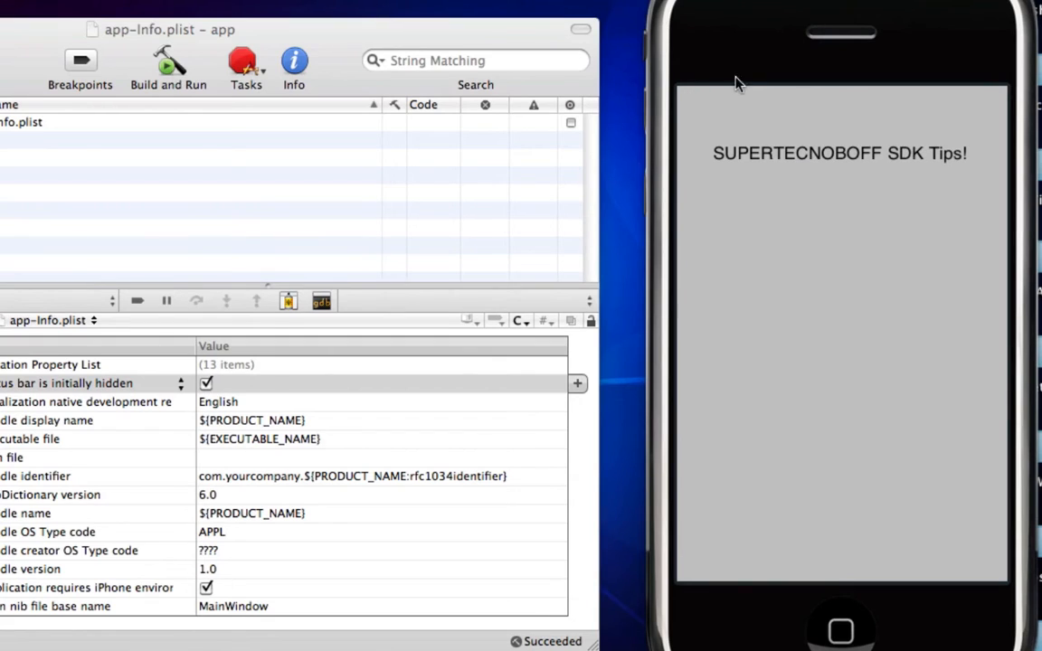
mouse_move(706, 108)
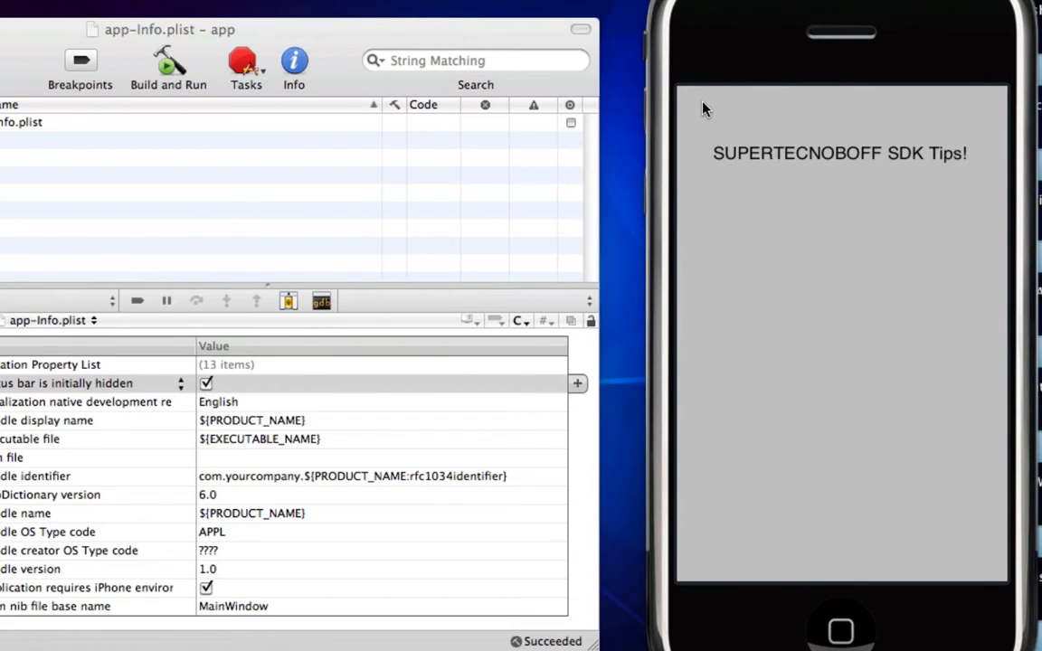
mouse_move(647, 340)
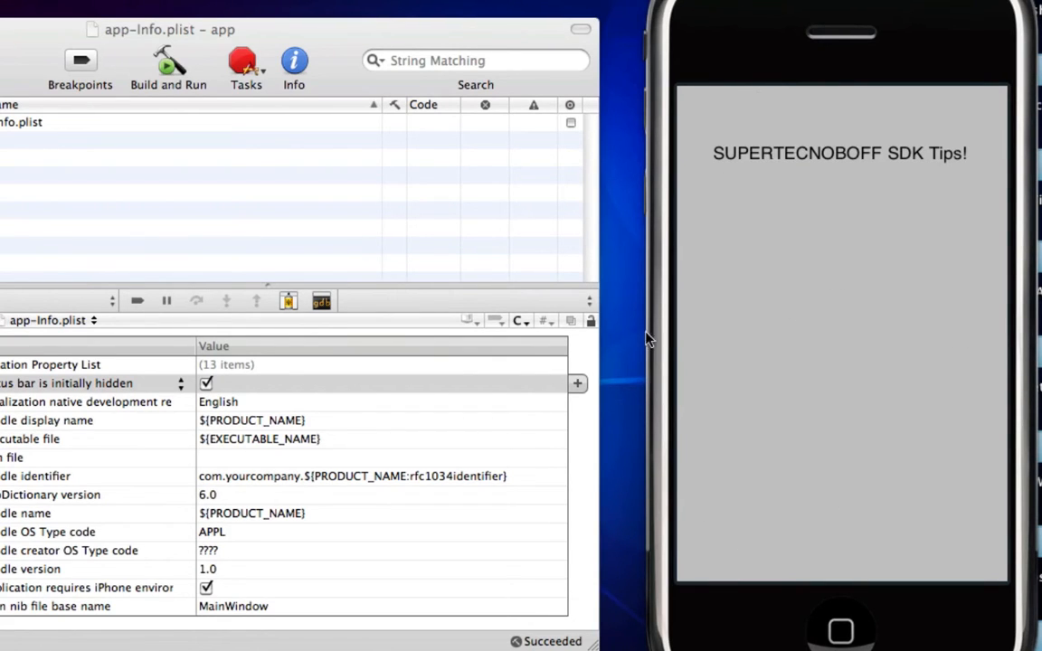
mouse_move(691, 101)
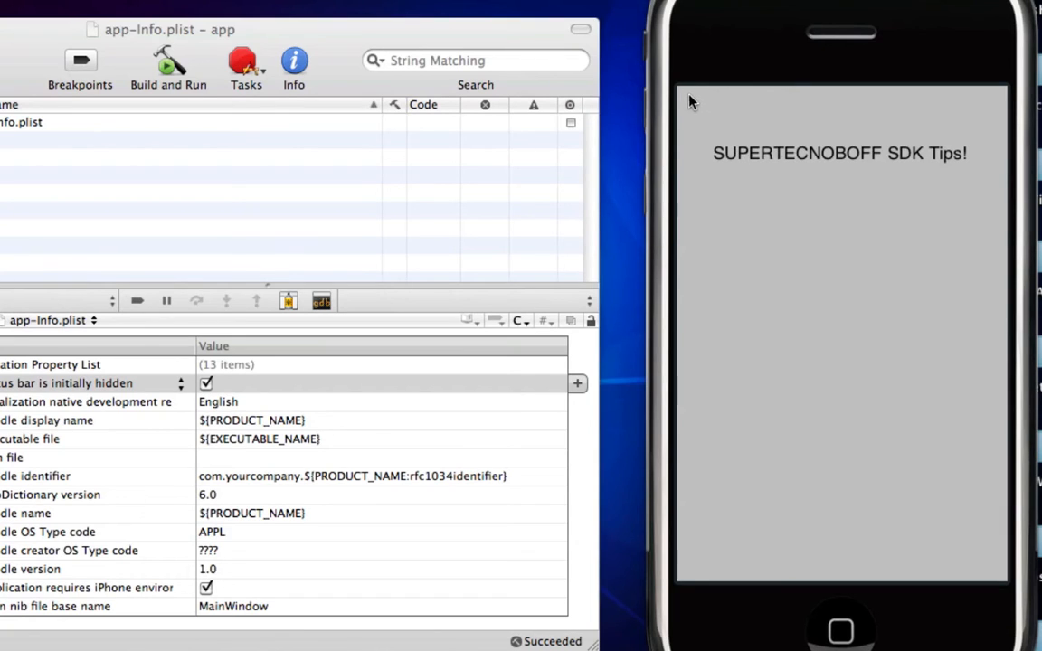
mouse_move(740, 103)
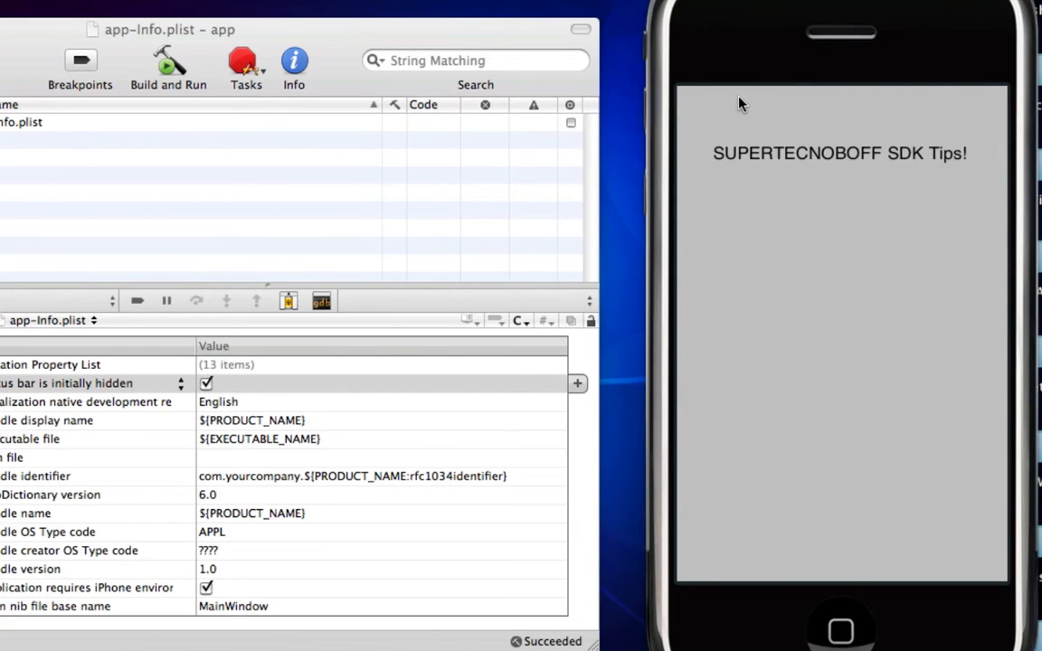
mouse_move(799, 595)
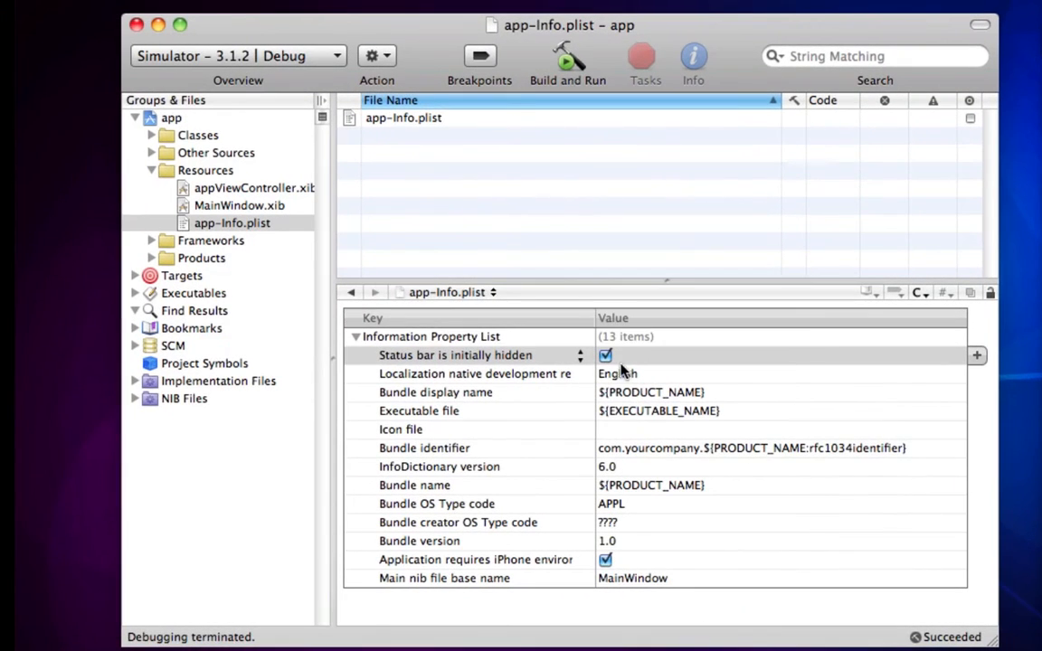
Step: Relaunch the app with Build and Run so the simulator again shows it without a status bar
click(604, 355)
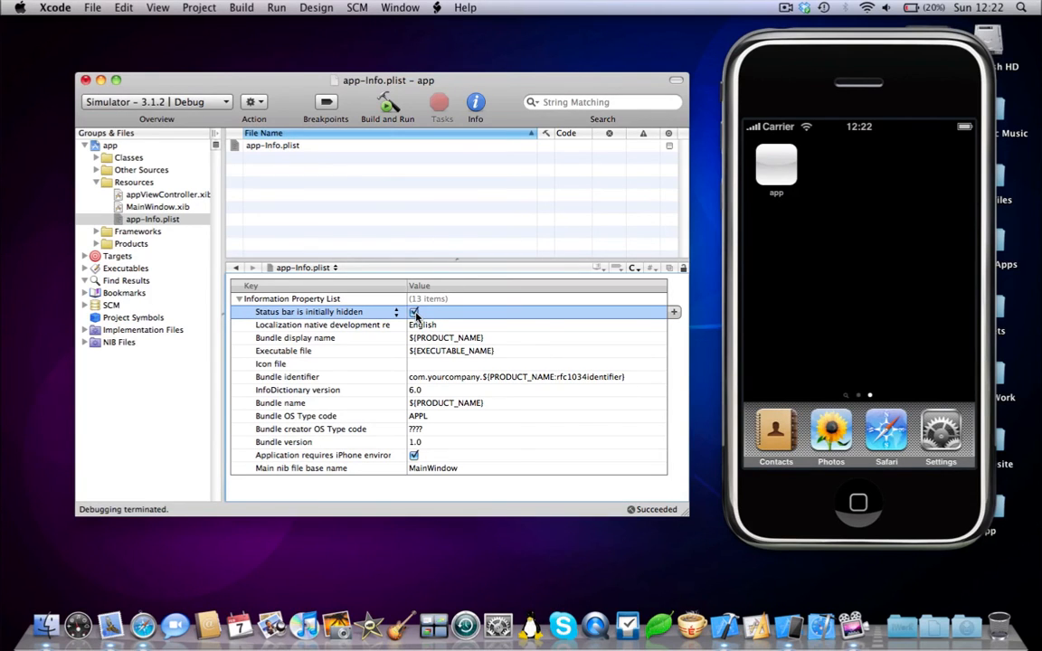
click(414, 311)
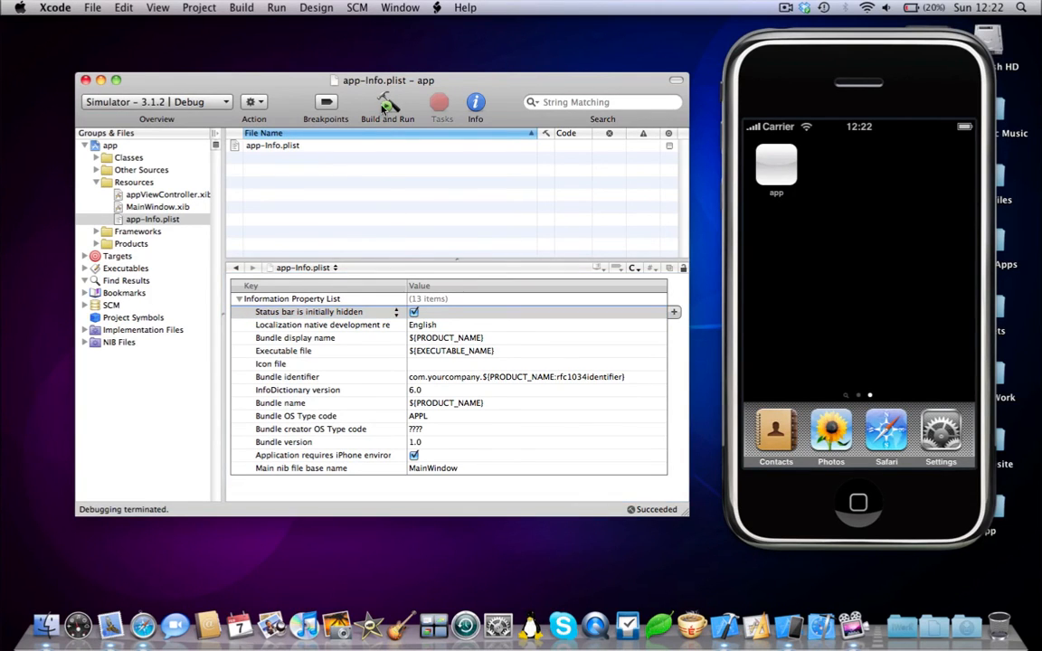
click(387, 107)
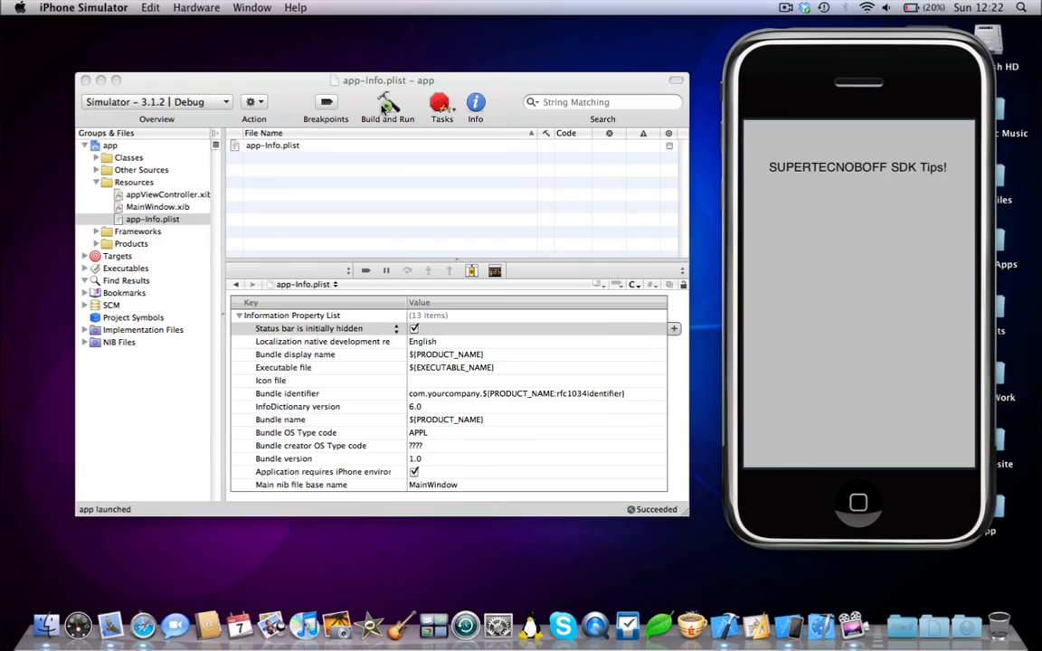